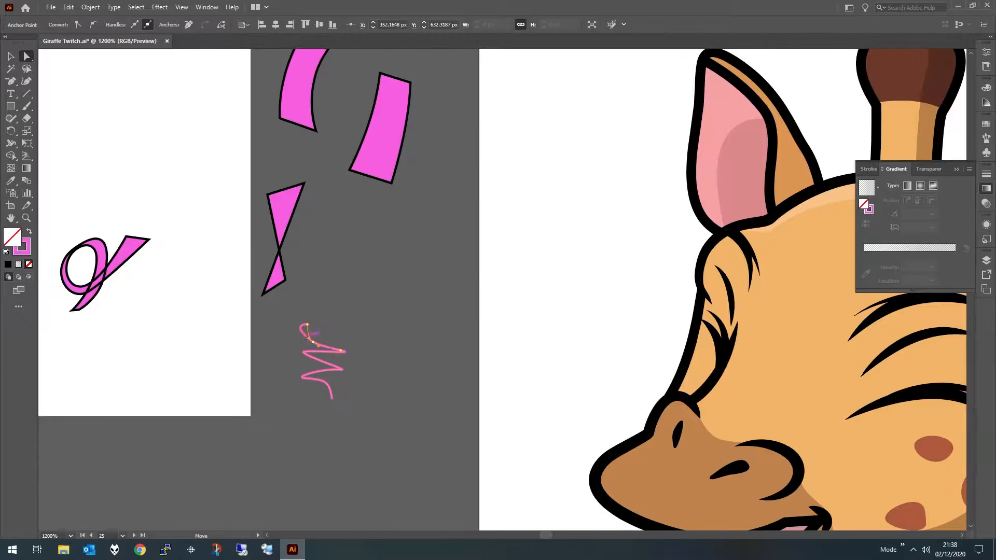
Reshape the pink squiggle confetti line by dragging its anchor points
{"action": "left_click_drag", "start_coordinate": [311, 337], "coordinate": [317, 317]}
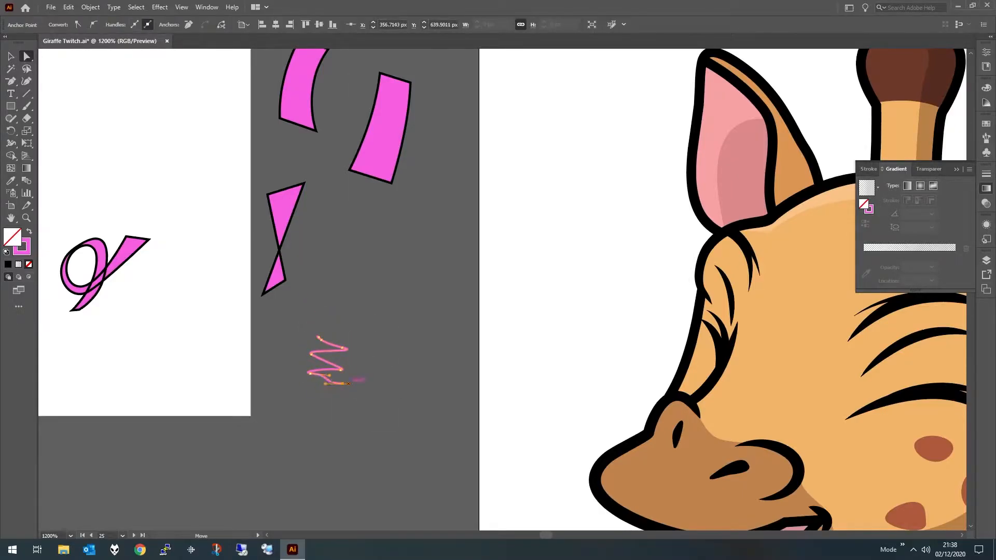
{"action": "left_click", "coordinate": [90, 7]}
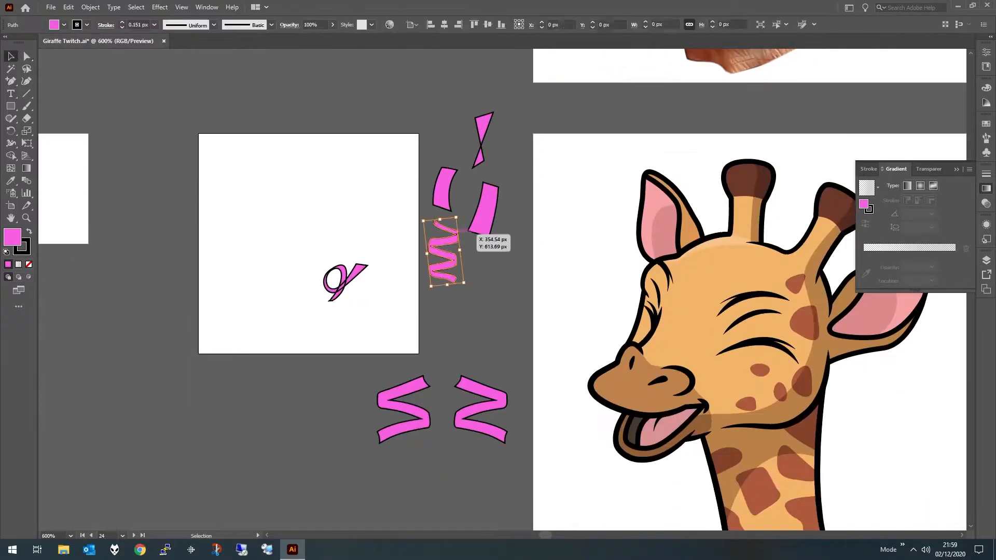
Drag the pink confetti pieces next to the cartoon giraffe artboard
{"action": "left_click_drag", "start_coordinate": [445, 255], "coordinate": [432, 391]}
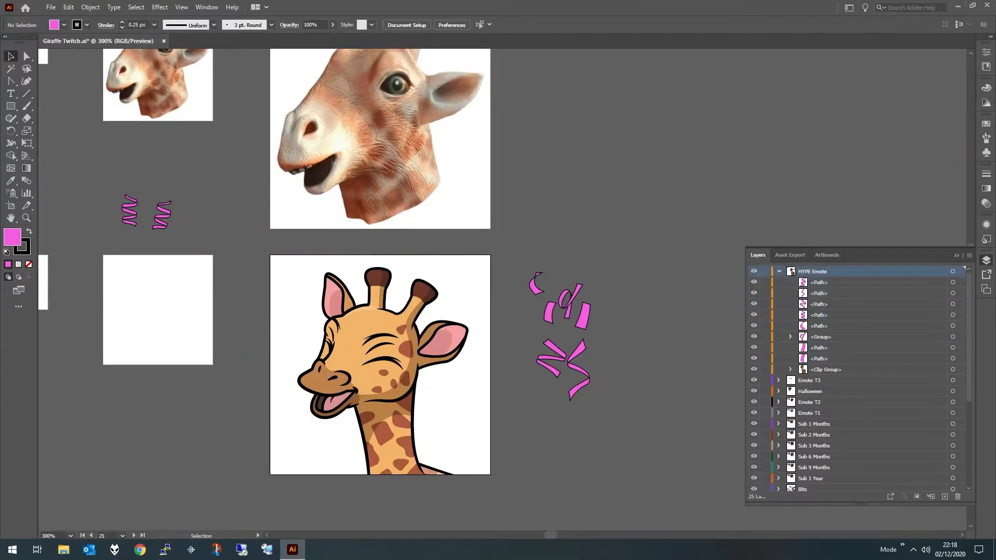
Type 'HYPE!' and bend it into a slight Arc warp envelope
{"action": "type", "text": "HYPE!"}
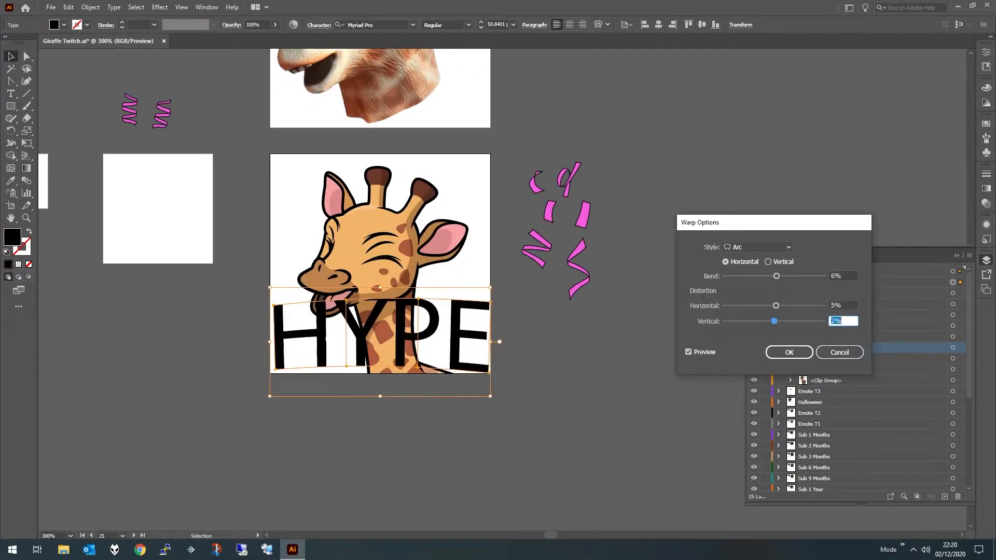
{"action": "left_click", "coordinate": [840, 352]}
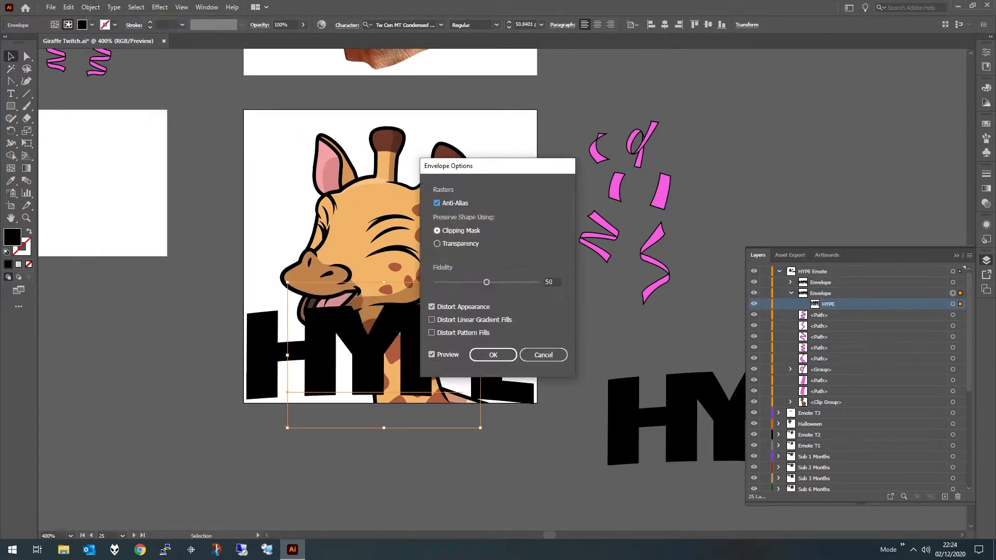
Confirm the envelope settings for the warped HYPE lettering
{"action": "left_click", "coordinate": [492, 354]}
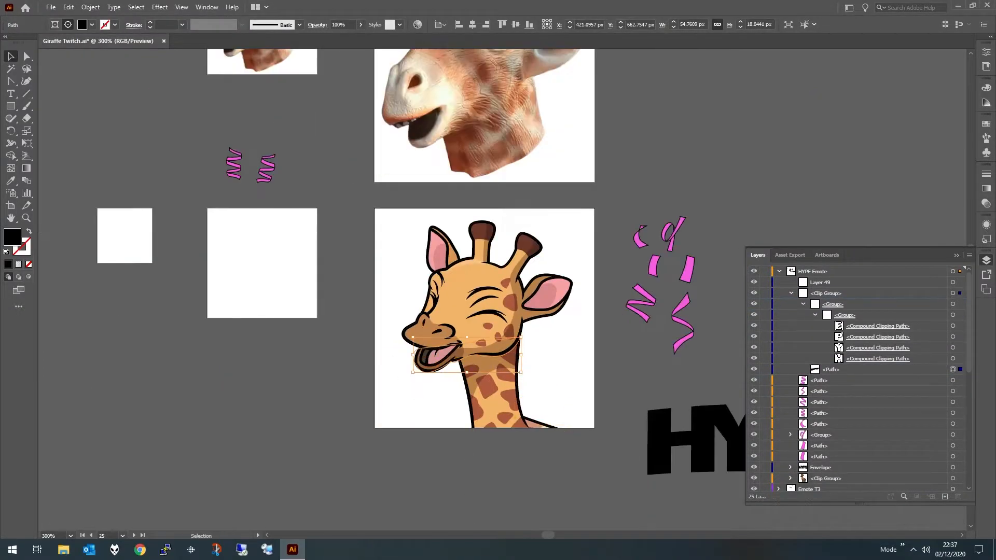
Position the HYPE lettering at the artboard bottom, in front of the giraffe's neck
{"action": "left_click", "coordinate": [25, 56]}
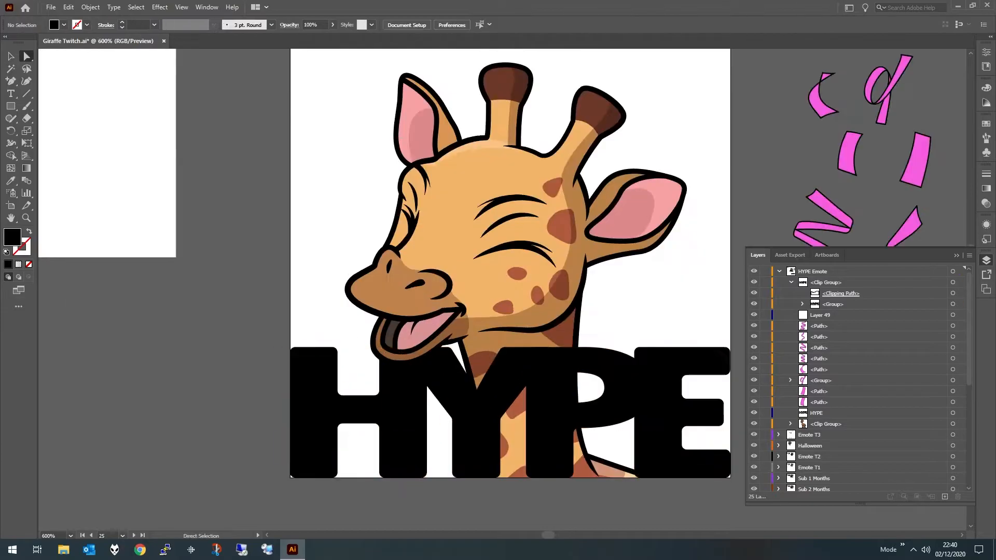
{"action": "left_click", "coordinate": [833, 304]}
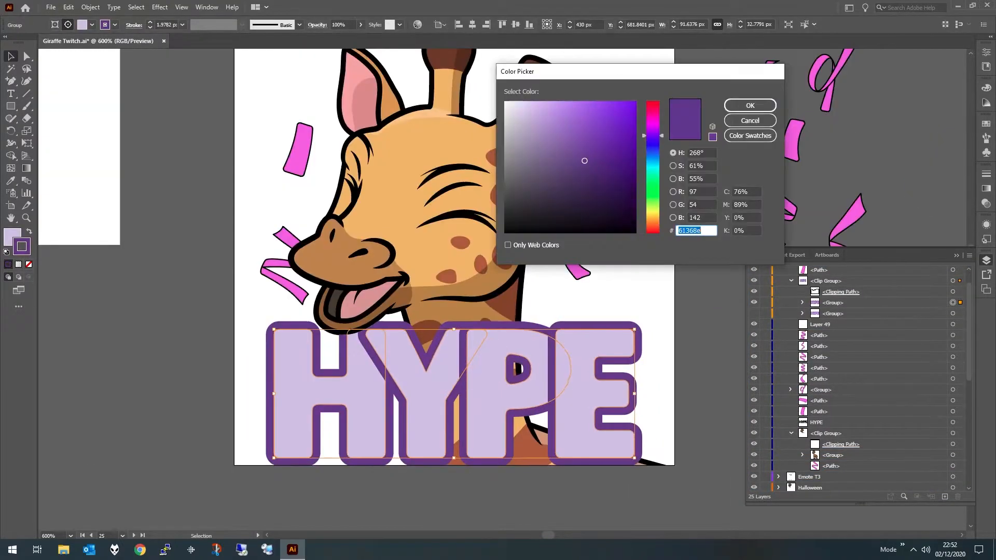
Apply the dark purple stroke colour 61368e to the HYPE lettering
{"action": "left_click", "coordinate": [749, 105]}
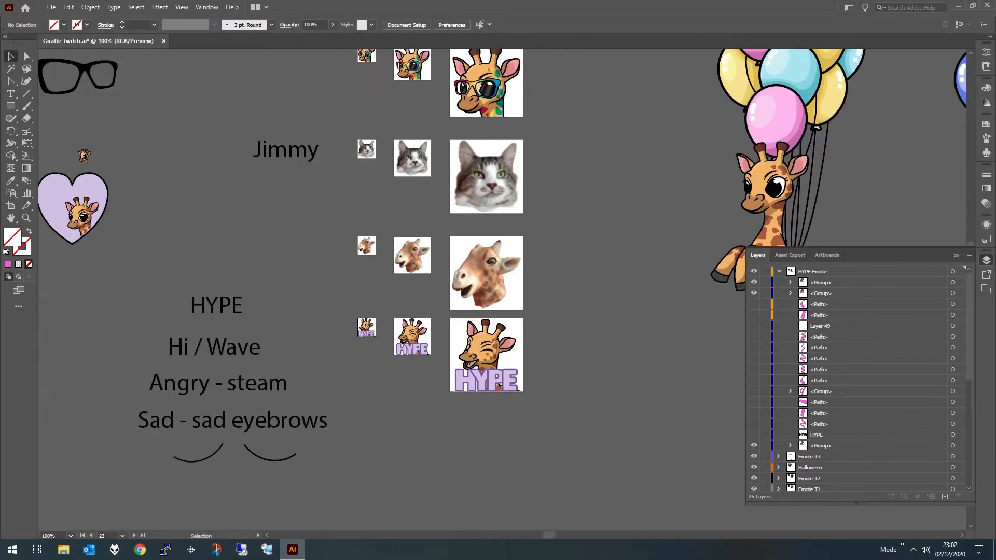
Open the View menu while the HYPE emote sizes are on screen
{"action": "left_click", "coordinate": [181, 8]}
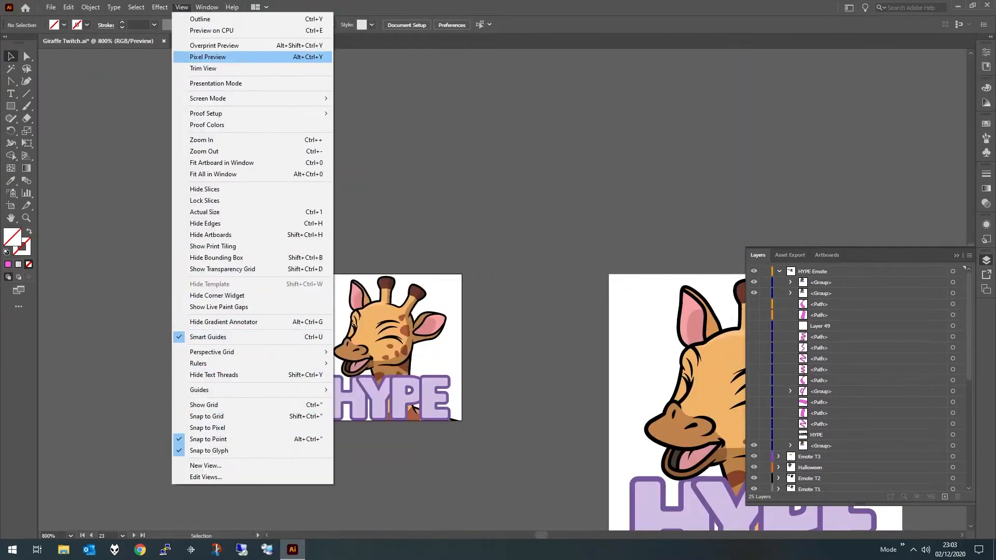
{"action": "left_click", "coordinate": [207, 56]}
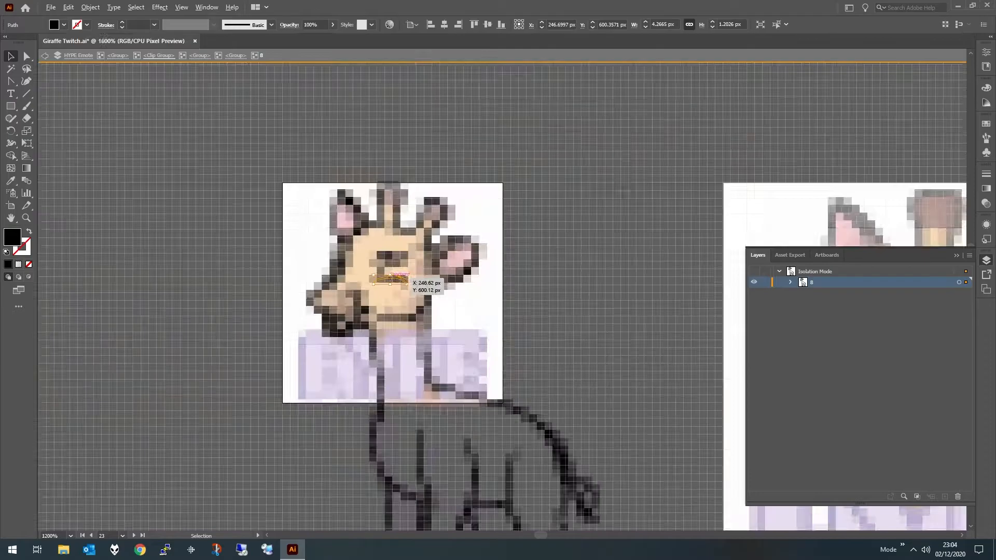
{"action": "left_click", "coordinate": [181, 6]}
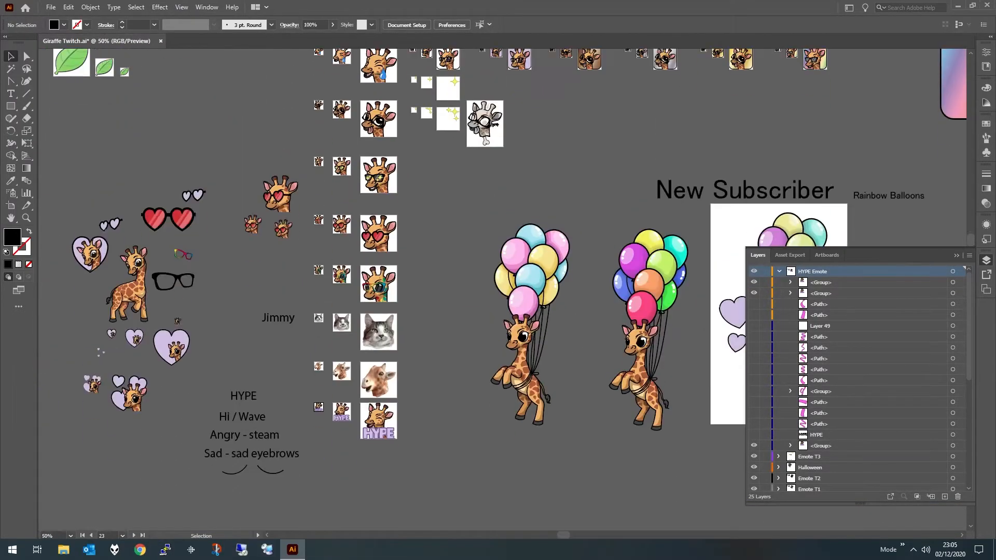
Spread the small pink confetti strips into a wider scattered cluster
{"action": "double_click", "coordinate": [378, 421]}
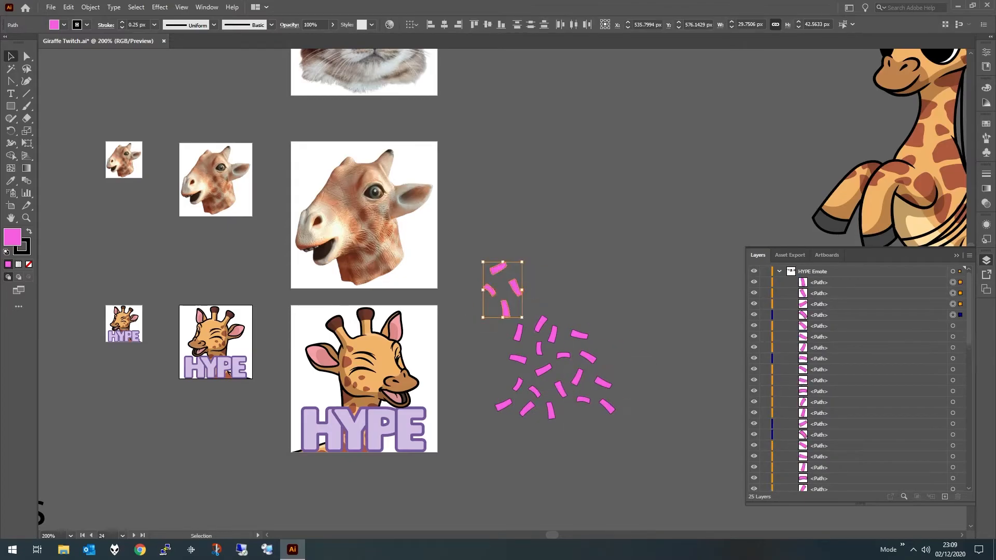
{"action": "left_click_drag", "start_coordinate": [501, 289], "coordinate": [613, 337]}
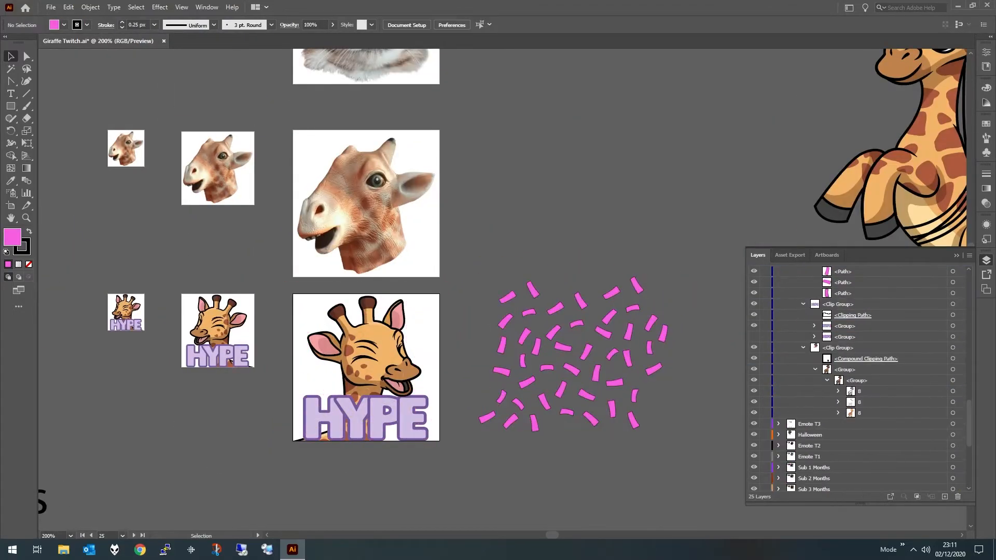
Enter the largest HYPE emote group in isolation mode to add confetti
{"action": "double_click", "coordinate": [367, 368]}
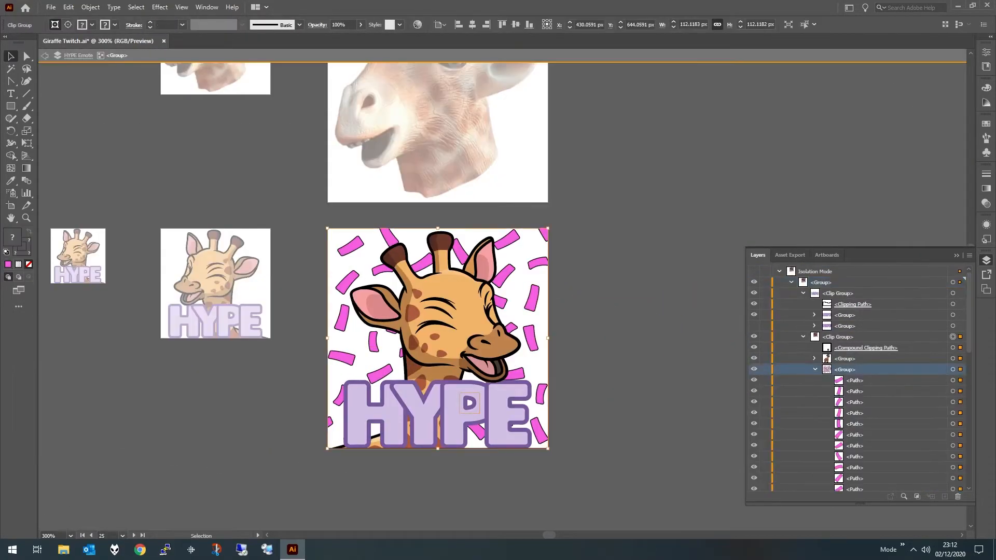